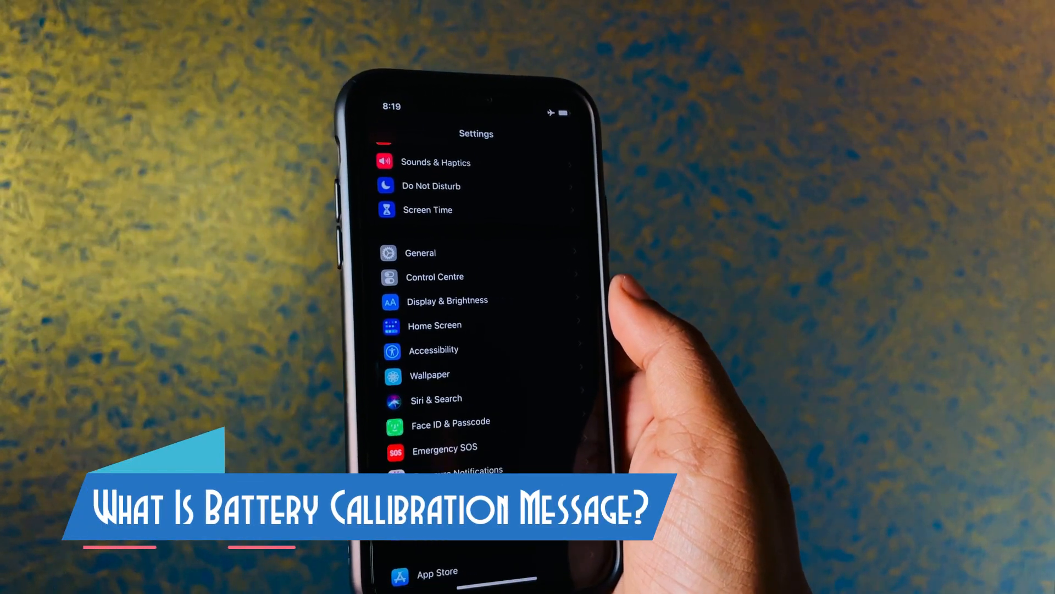
Step: Go from General back to Settings, then into Battery > Battery Health to show the recalibration message
click(420, 252)
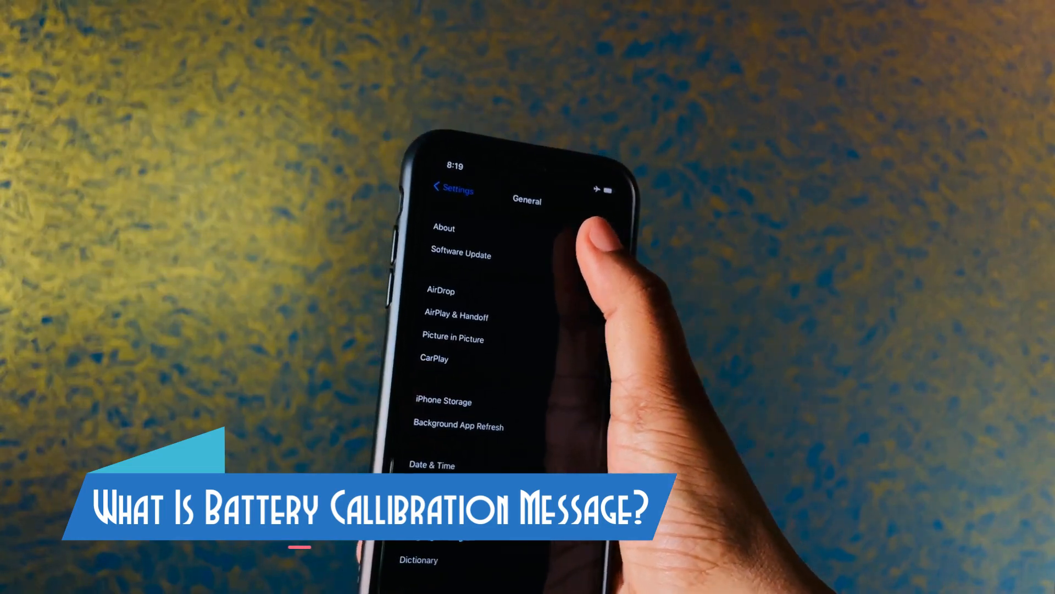
click(443, 227)
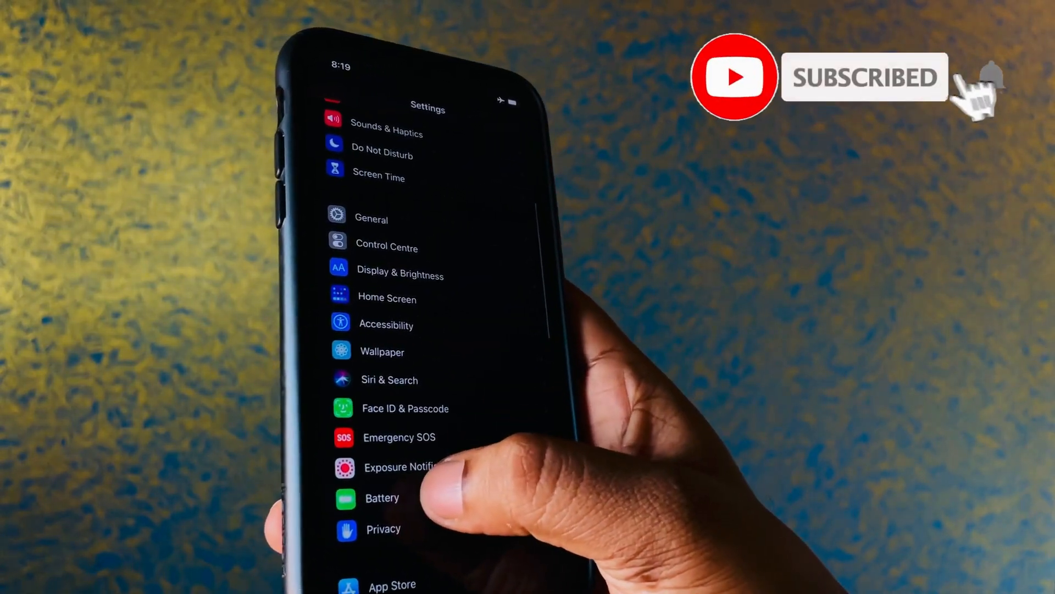
click(383, 498)
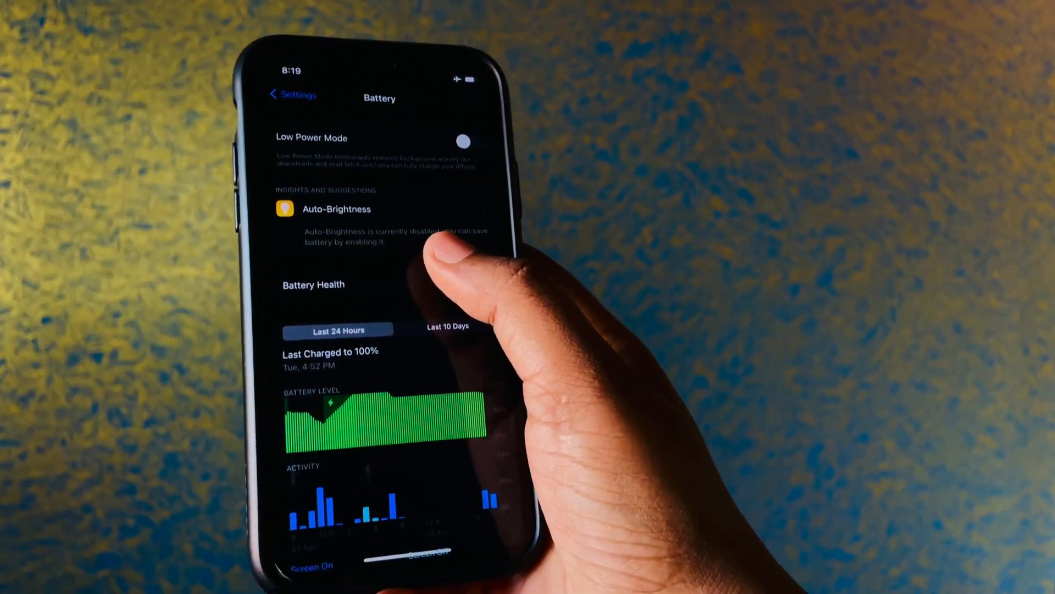
click(313, 284)
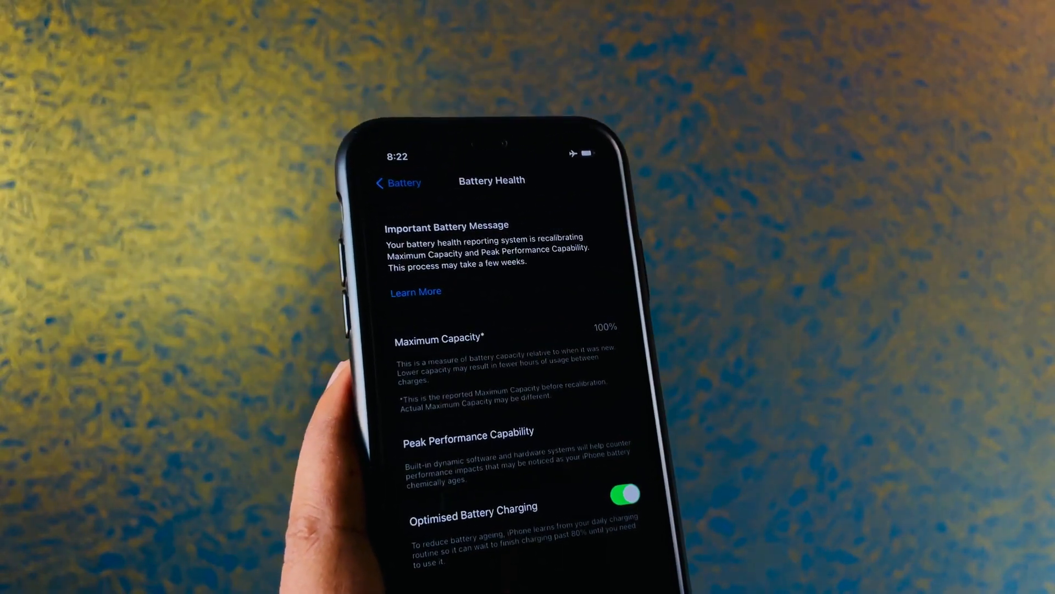
Step: Return to the Battery page, scroll through usage, and show Low Power Mode switched off
click(397, 182)
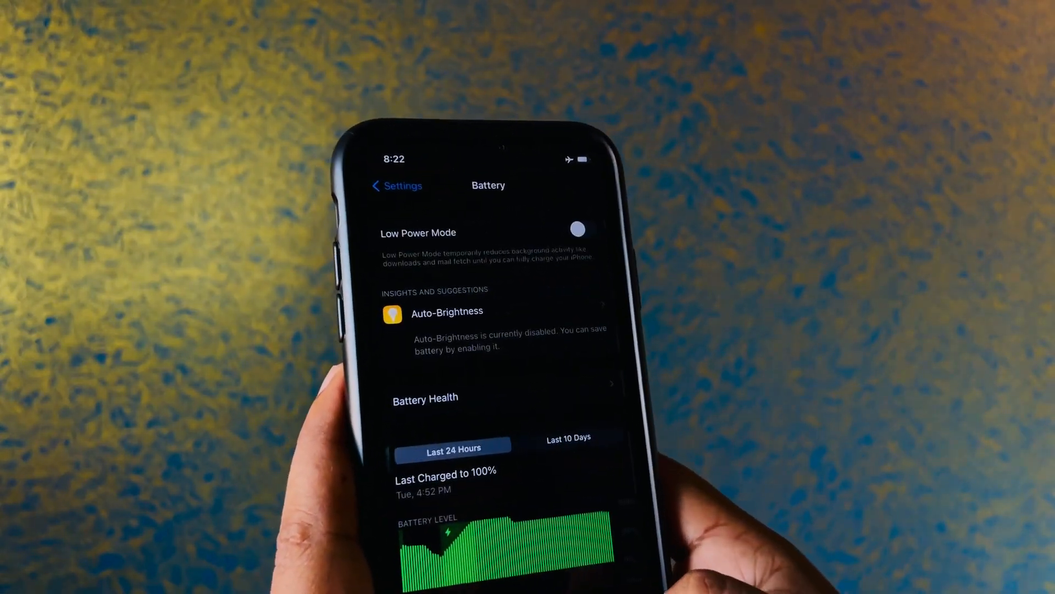
scroll(down, 3)
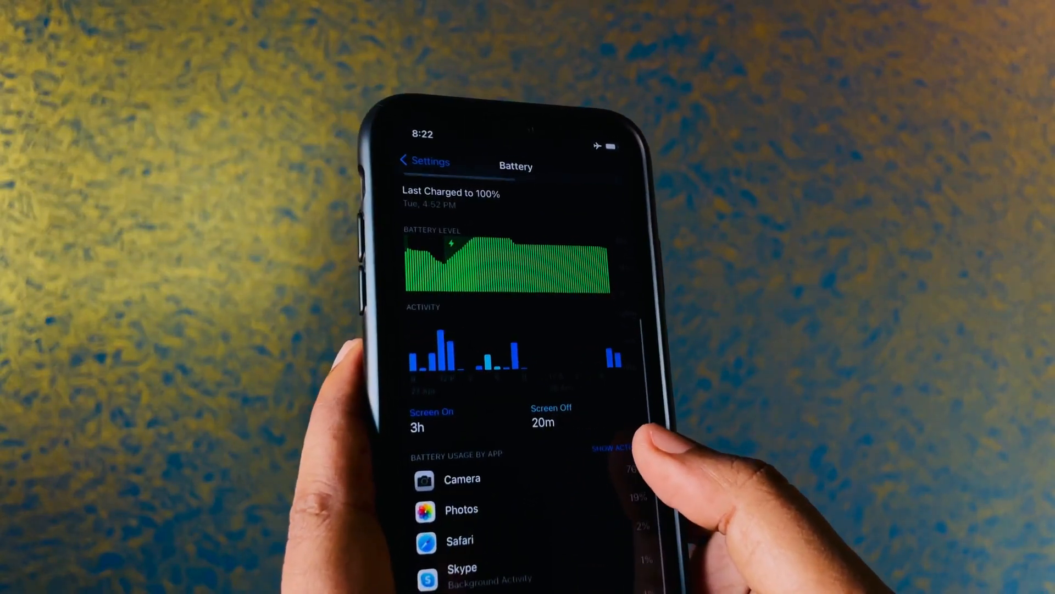
scroll(down, 3)
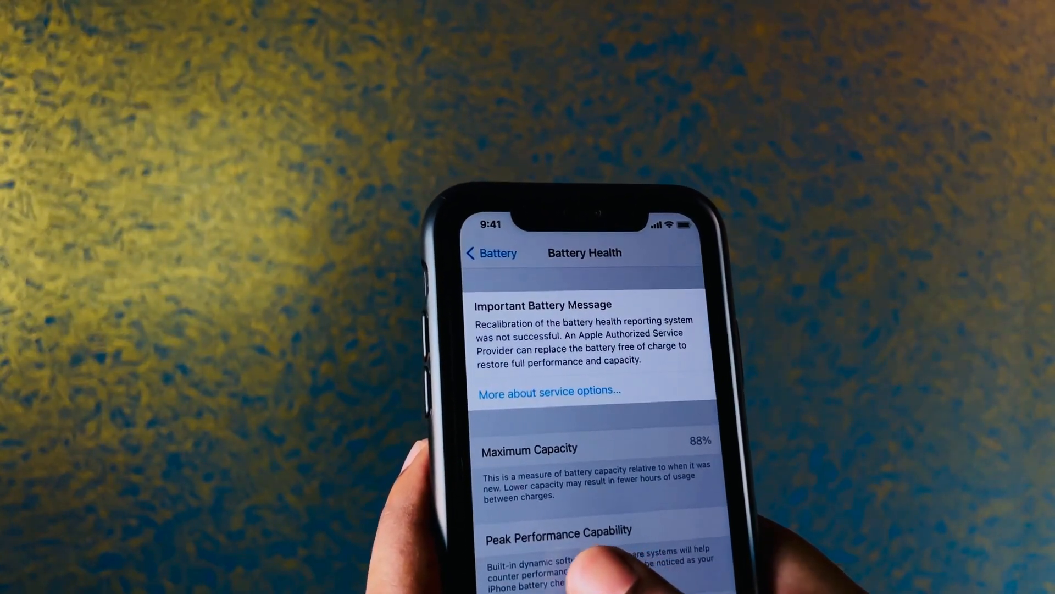
click(491, 252)
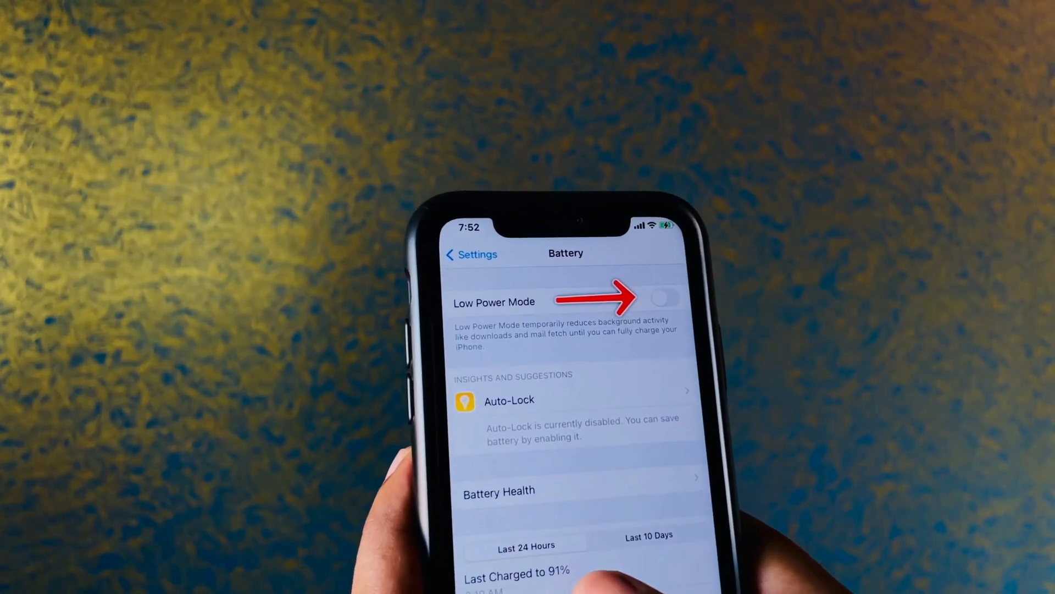